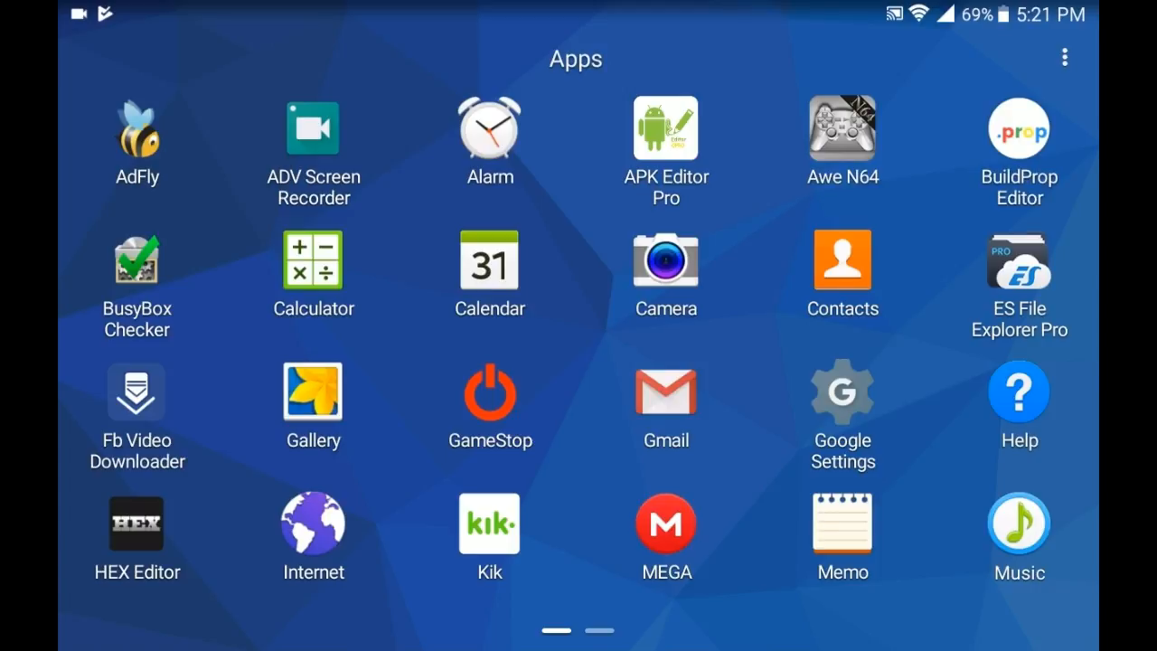
Step: Launch PS4 Remote Play from the second app-drawer page, revealing the 88001003 error
scroll("left", 3)
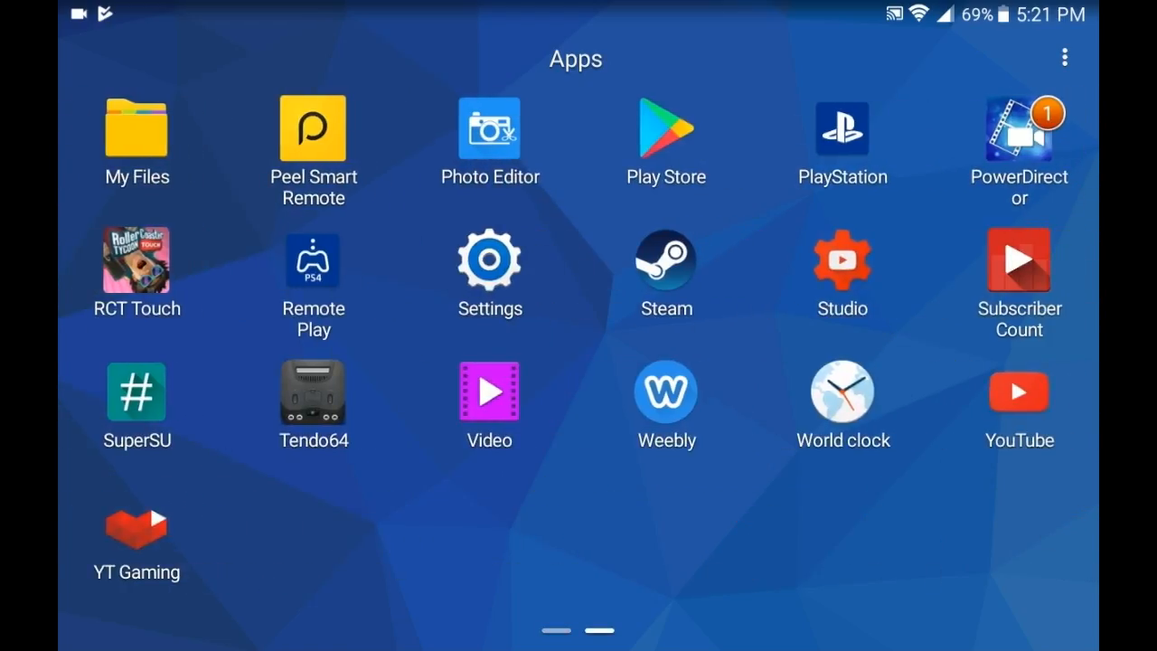
left_click(312, 262)
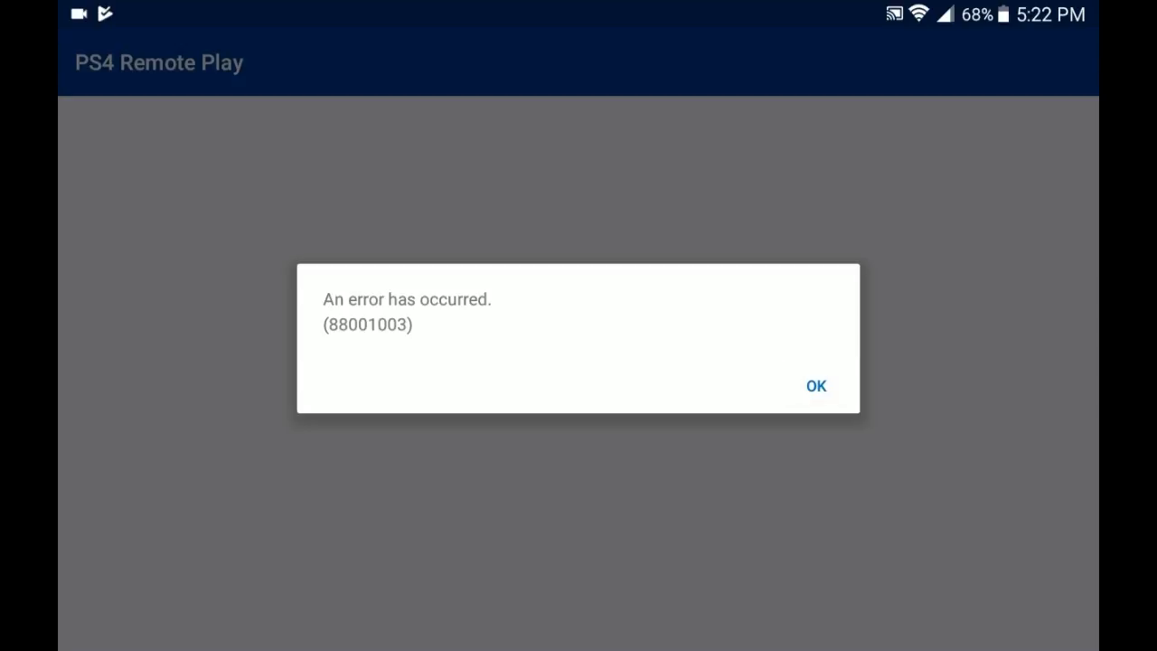
Step: Dismiss the Remote Play error and review BusyBox status in BusyBox Checker
left_click(813, 387)
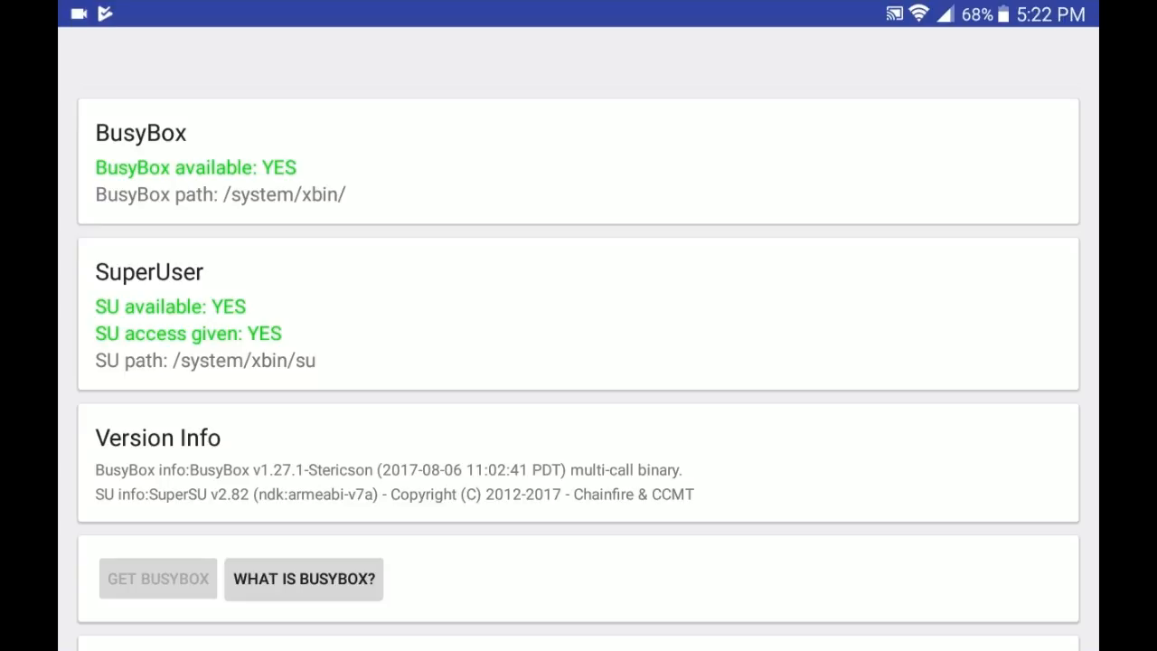
scroll("down", 3)
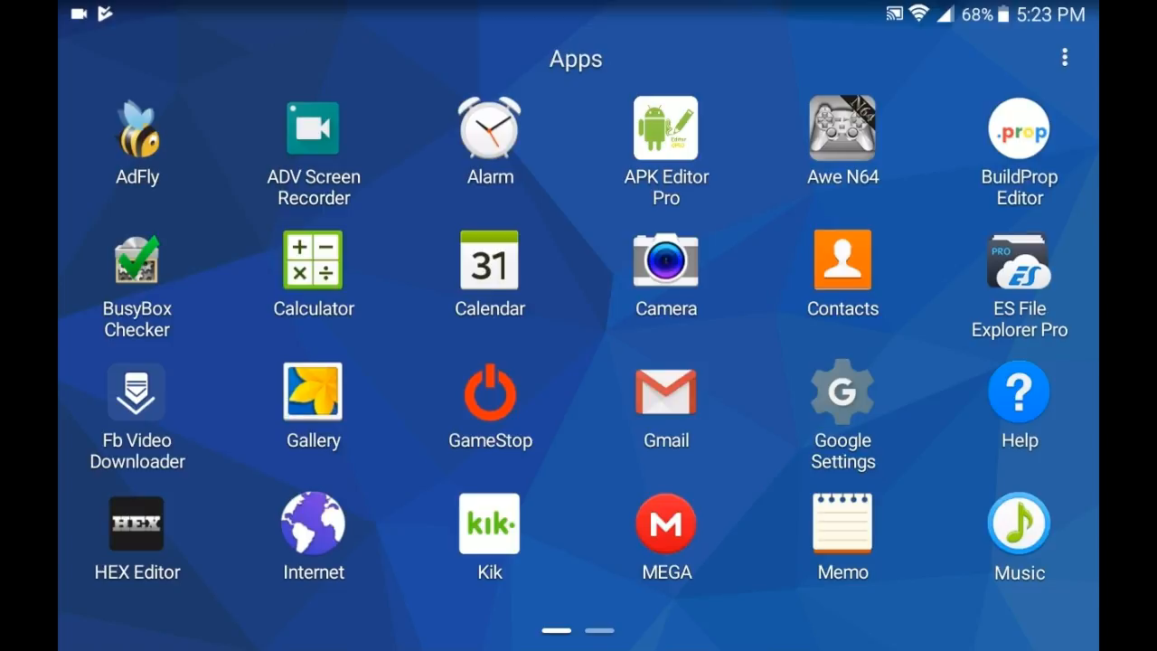
Step: Search 'busybox' in Google Play Store and open the BusyBox by Stericson listing
scroll("left", 3)
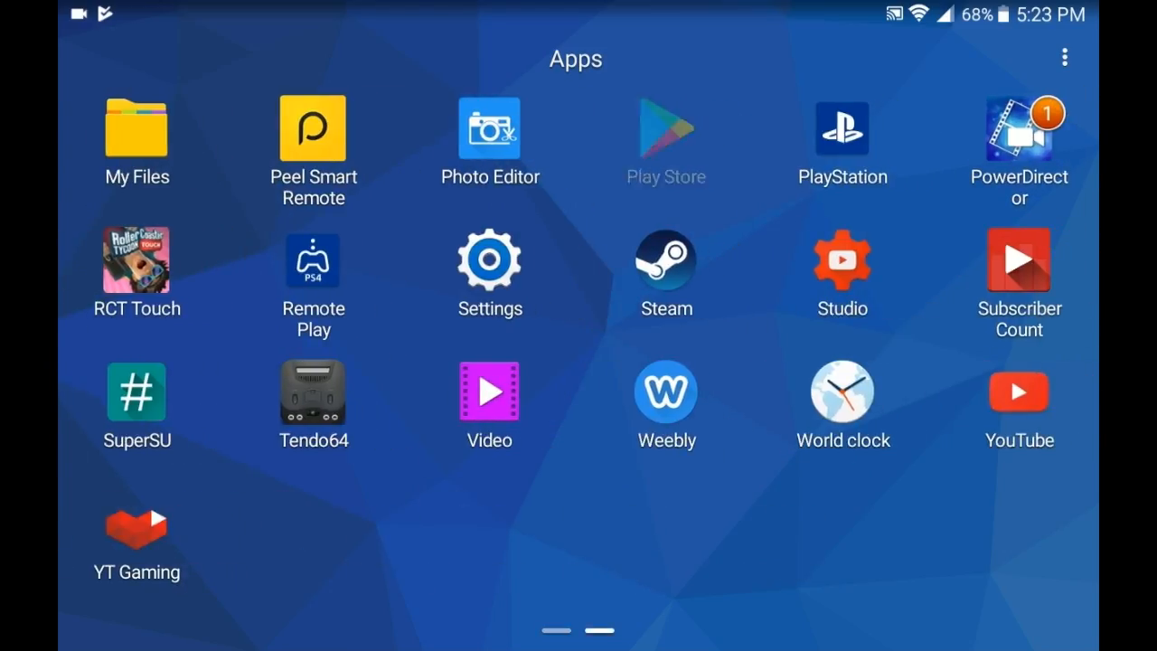
left_click(665, 126)
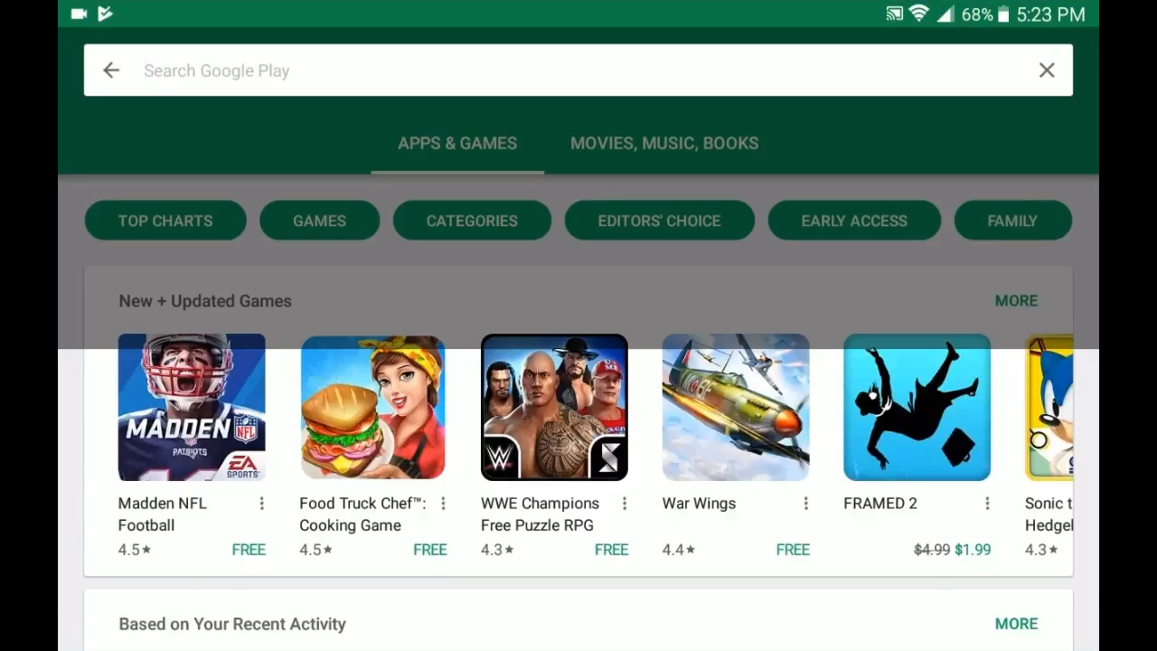
type("busybox")
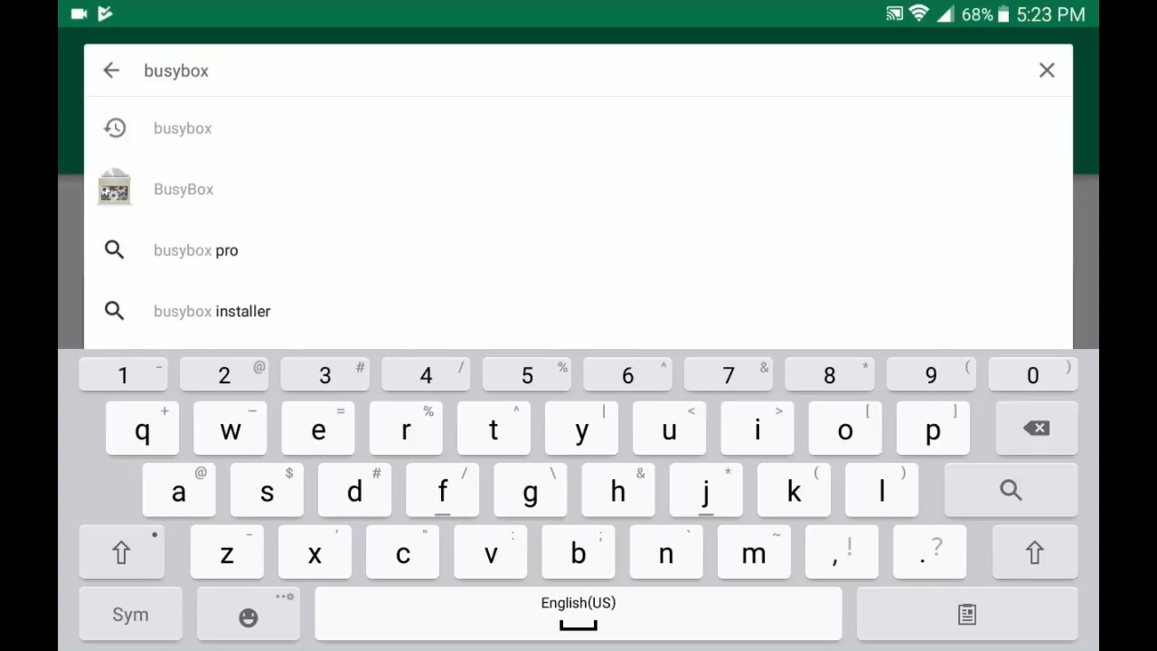
left_click(184, 190)
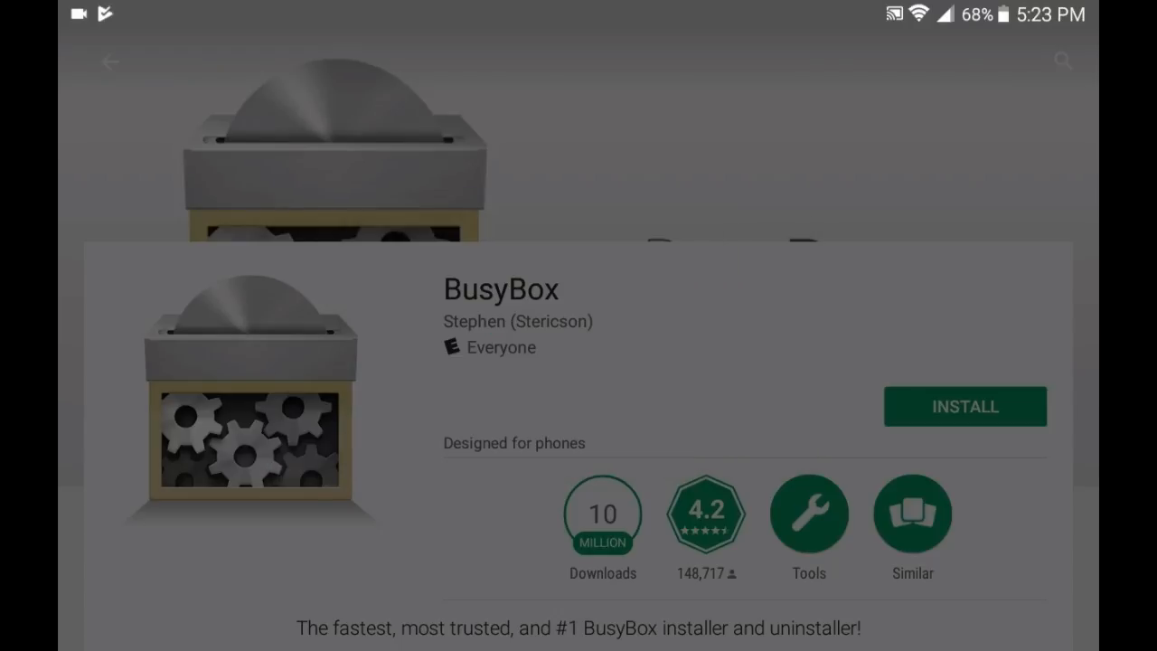
Step: Launch the installed BusyBox app from its Play Store listing
left_click(965, 405)
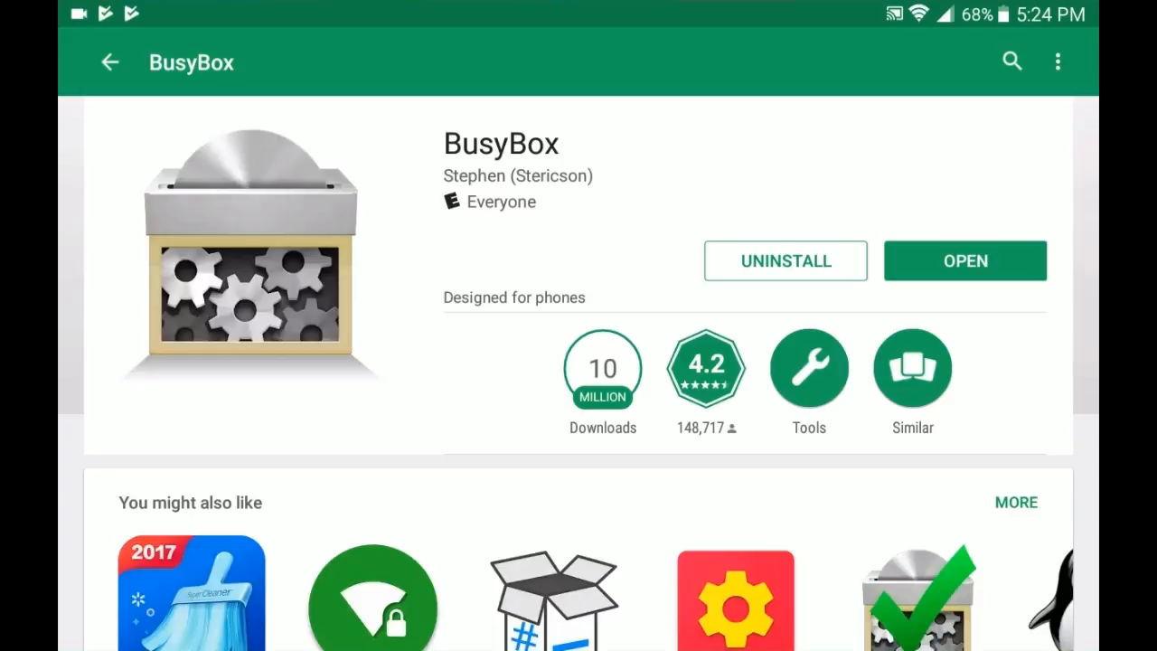
scroll("down", 3)
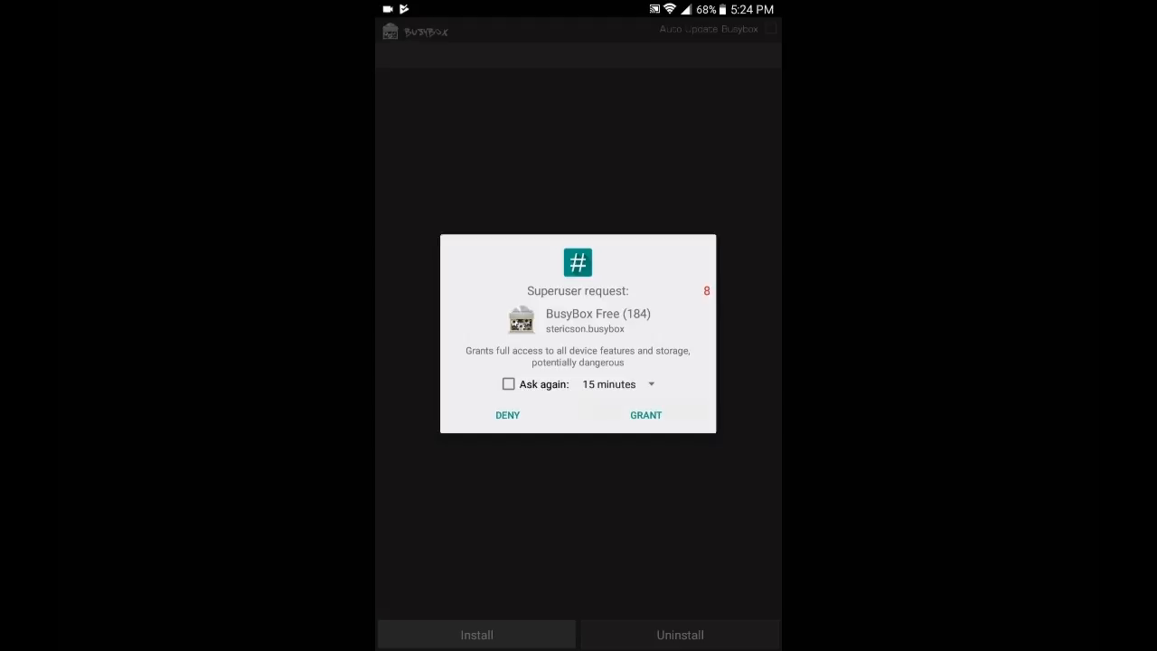
Step: Grant BusyBox superuser access, close the Pro sale notice and start the uninstall
left_click(645, 414)
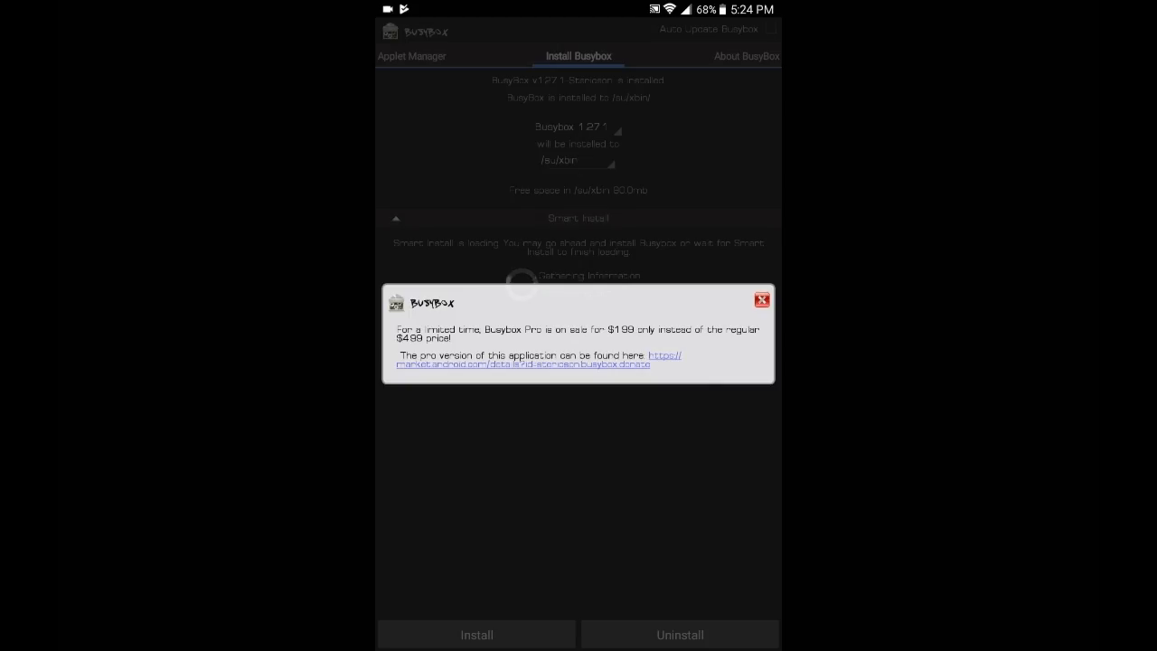
left_click(763, 301)
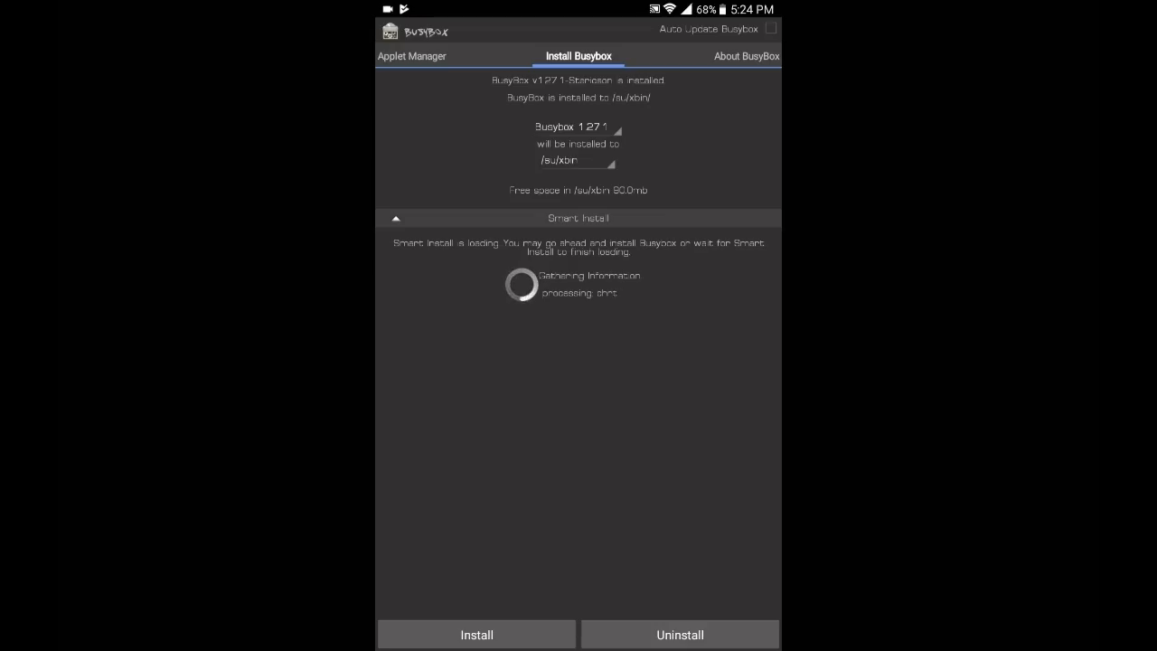
left_click(680, 633)
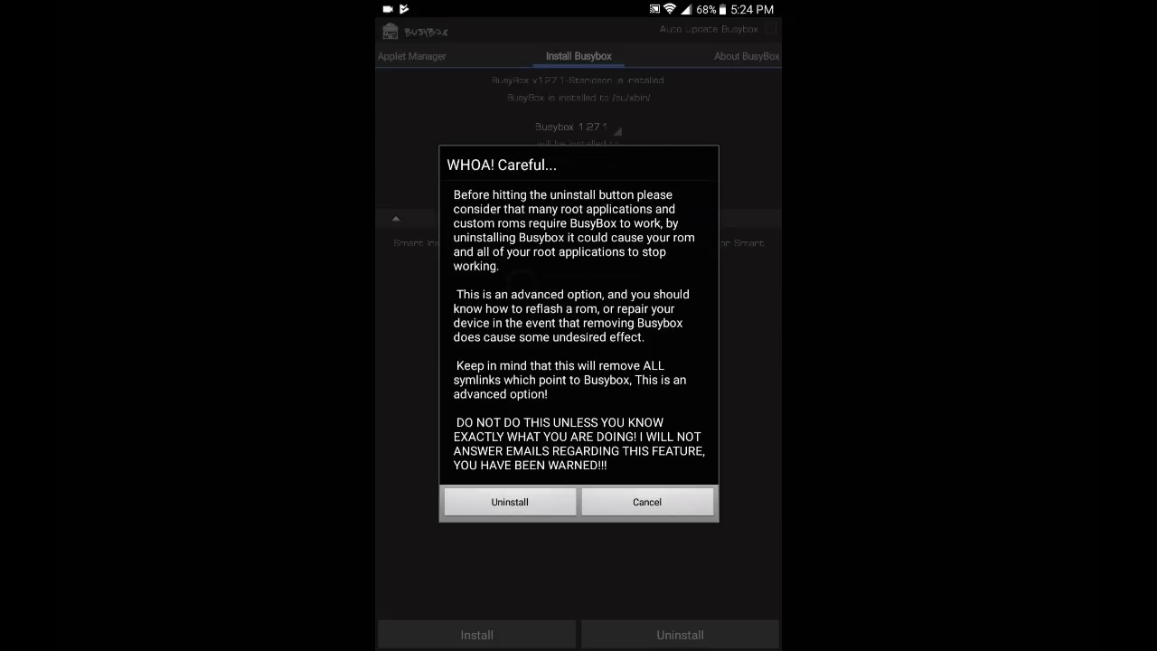
Step: Confirm the BusyBox uninstall, close the success message and return to the app drawer
left_click(510, 503)
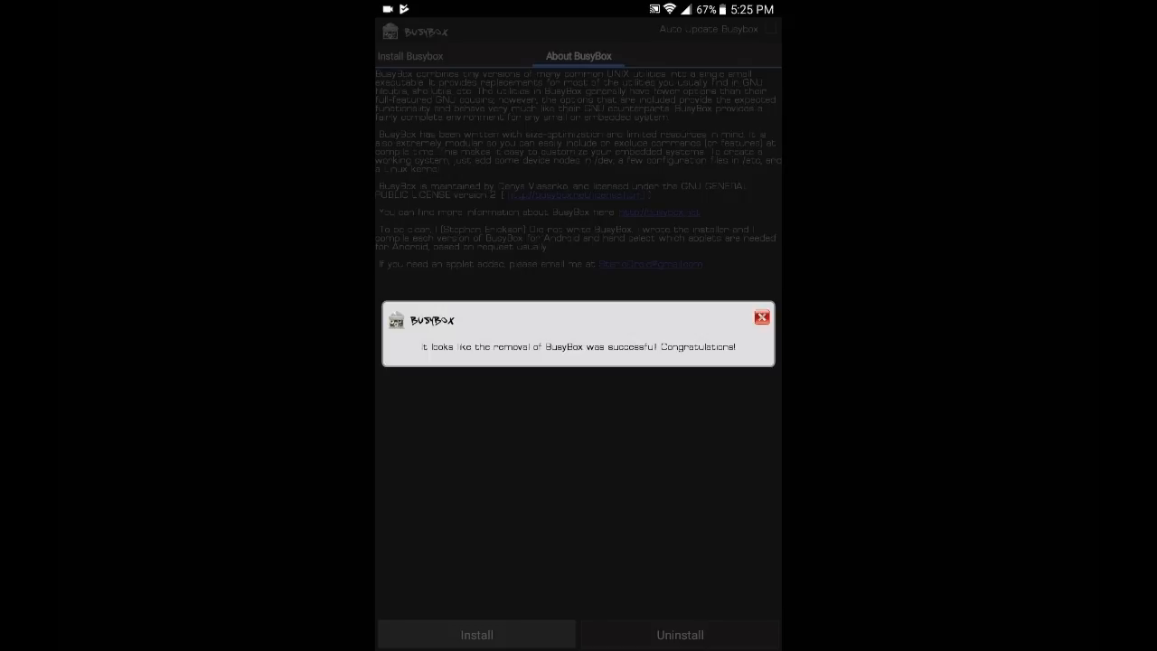
left_click(763, 318)
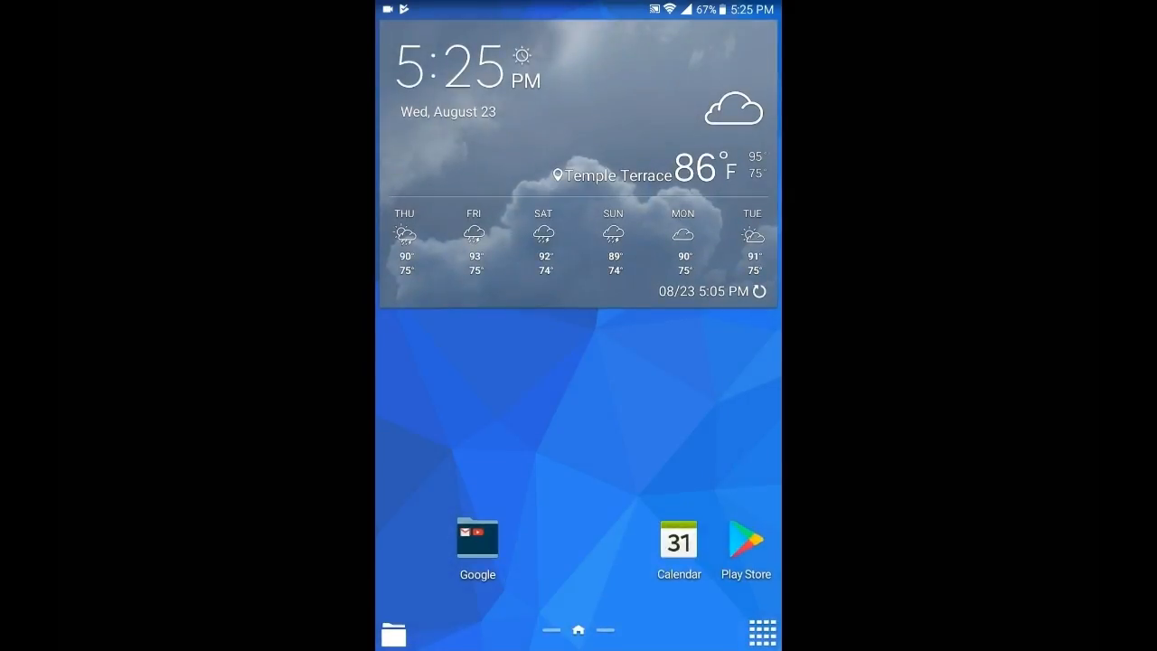
left_click(763, 633)
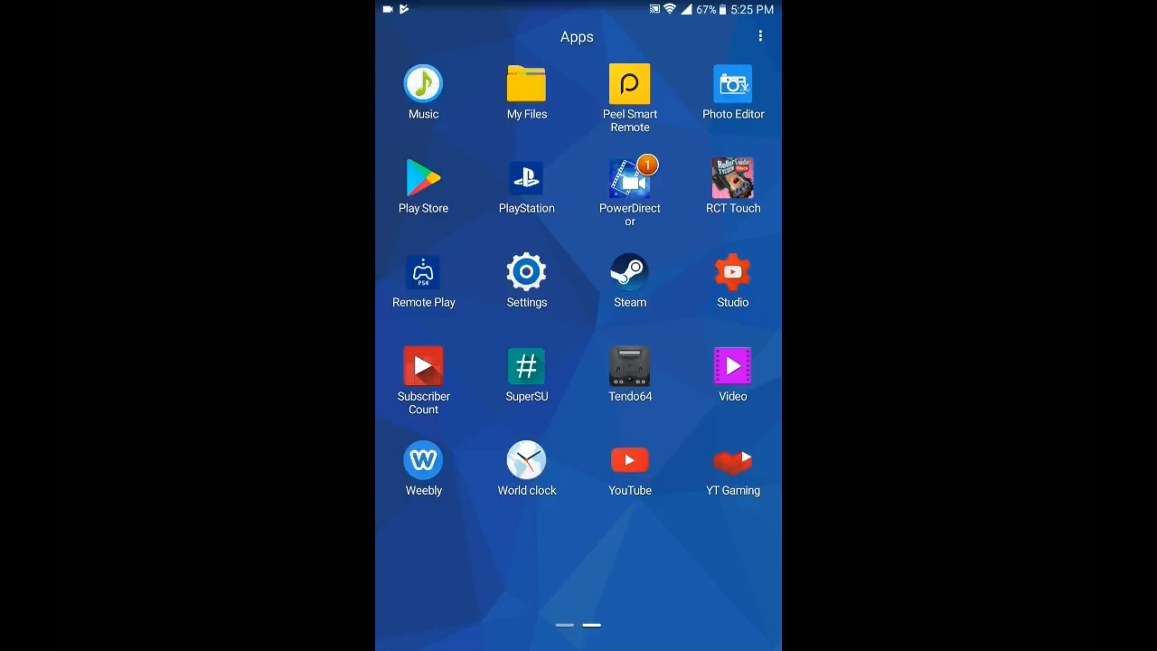